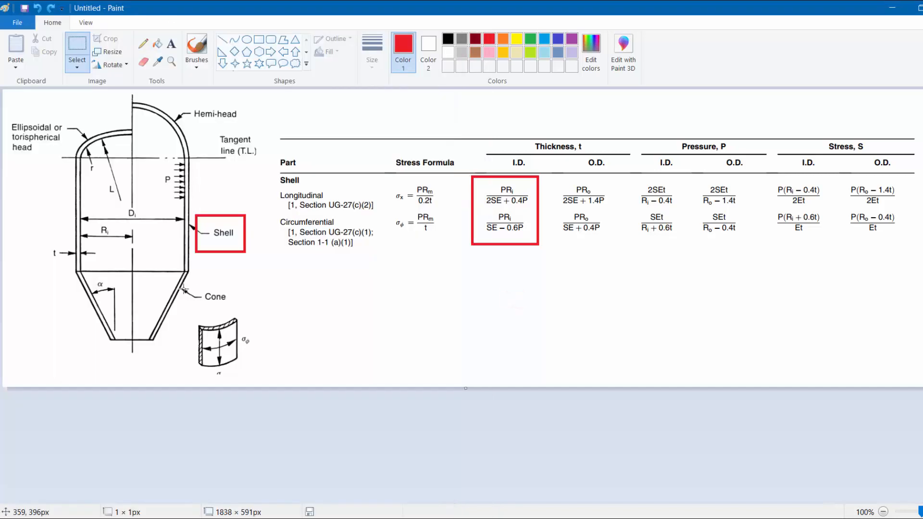
pyautogui.moveTo(271, 248)
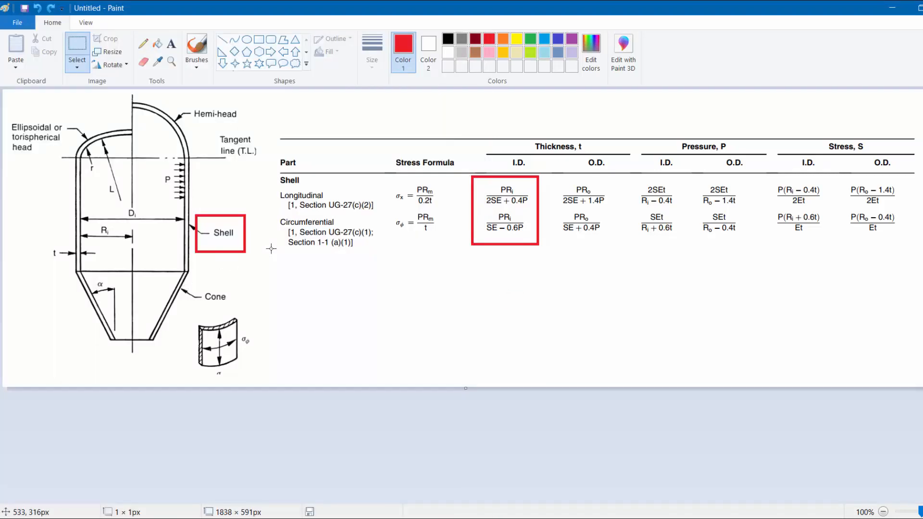
pyautogui.moveTo(271, 205)
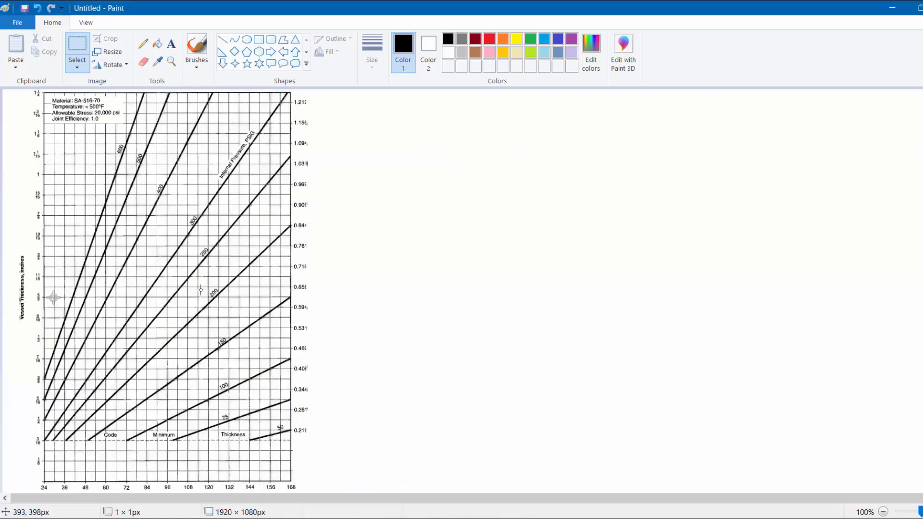
pyautogui.moveTo(209, 319)
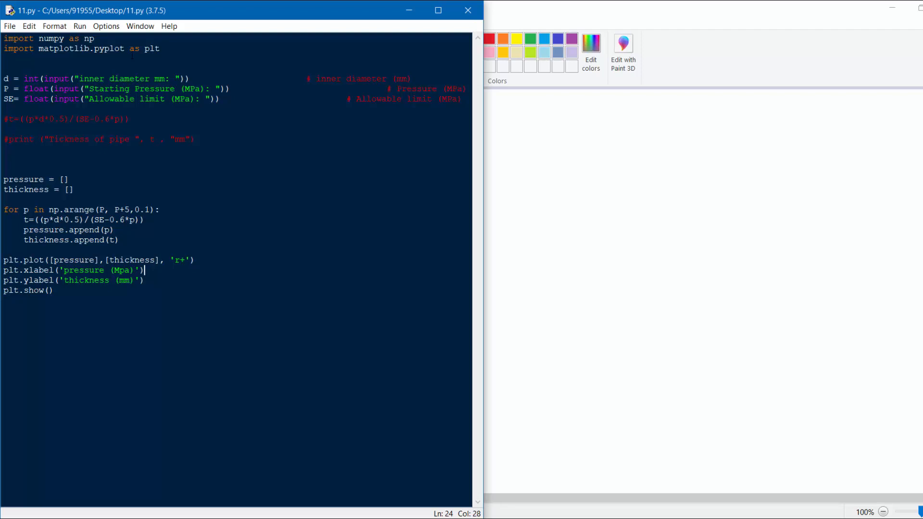
pyautogui.moveTo(510, 229)
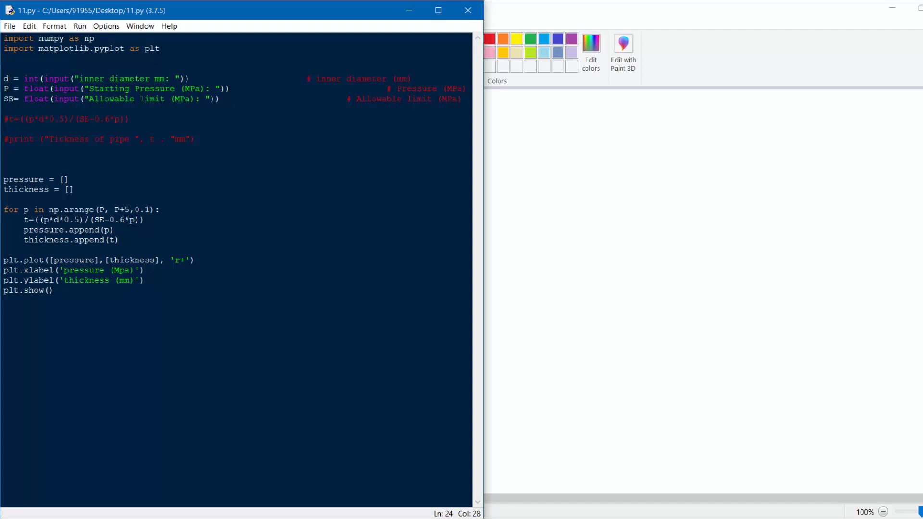
pyautogui.click(144, 269)
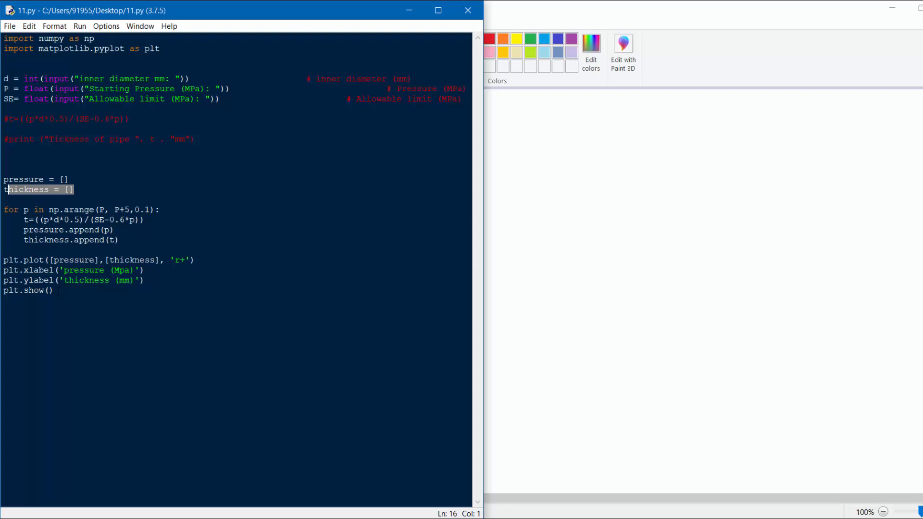
# - Run the module and answer the prompts with diameter 1000, pressure 10 and allowable limit 110
pyautogui.press('F5')
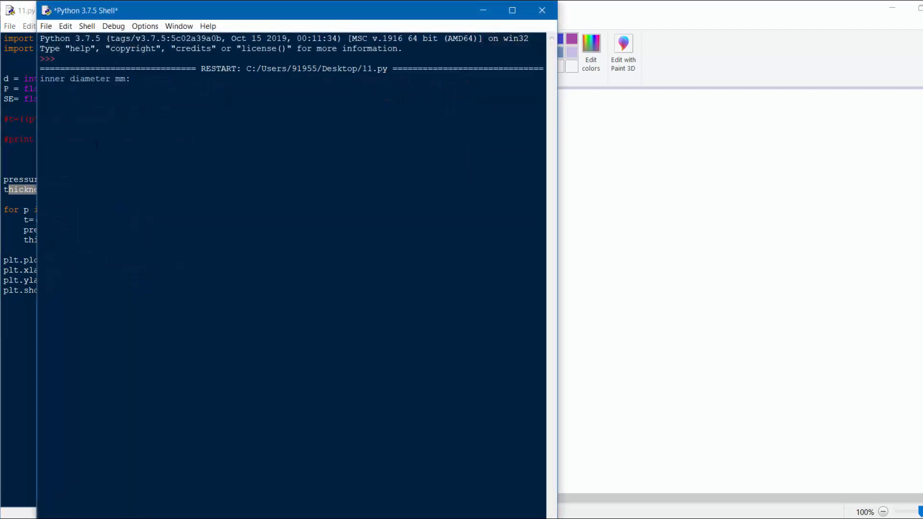
pyautogui.write('1000')
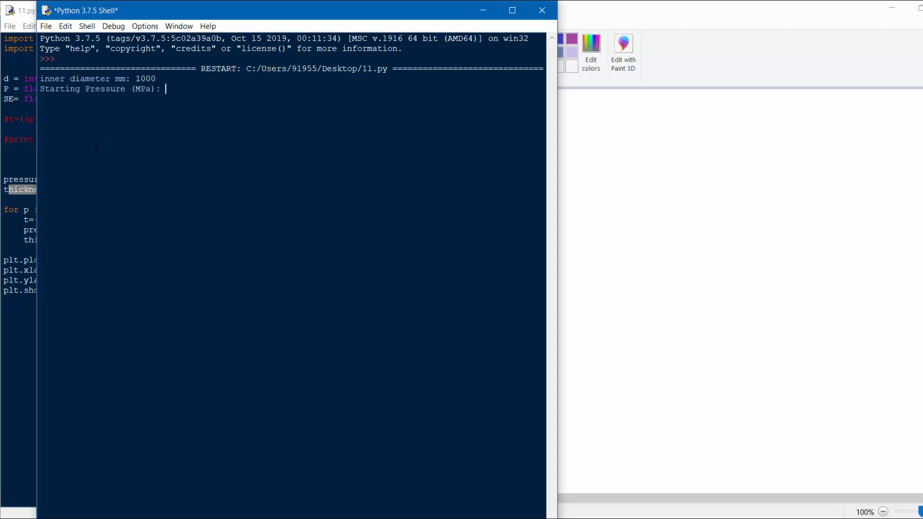
pyautogui.write('10')
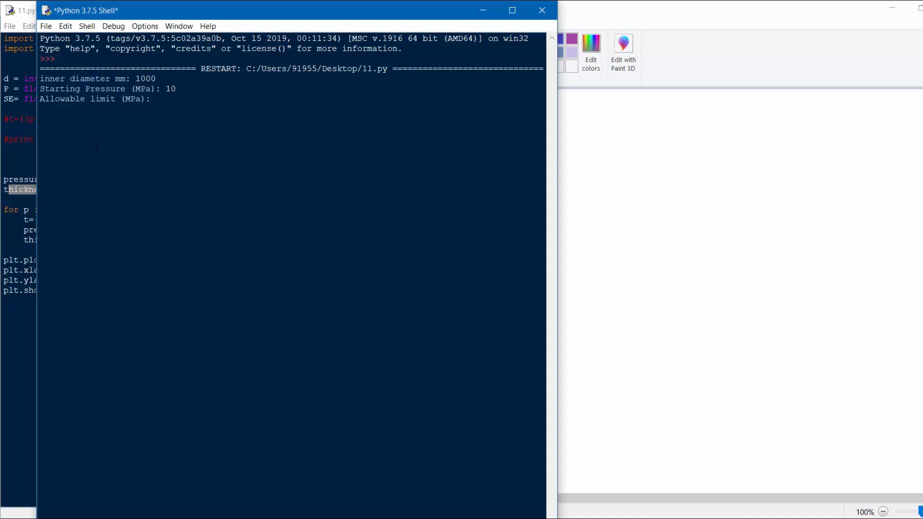
pyautogui.write('110')
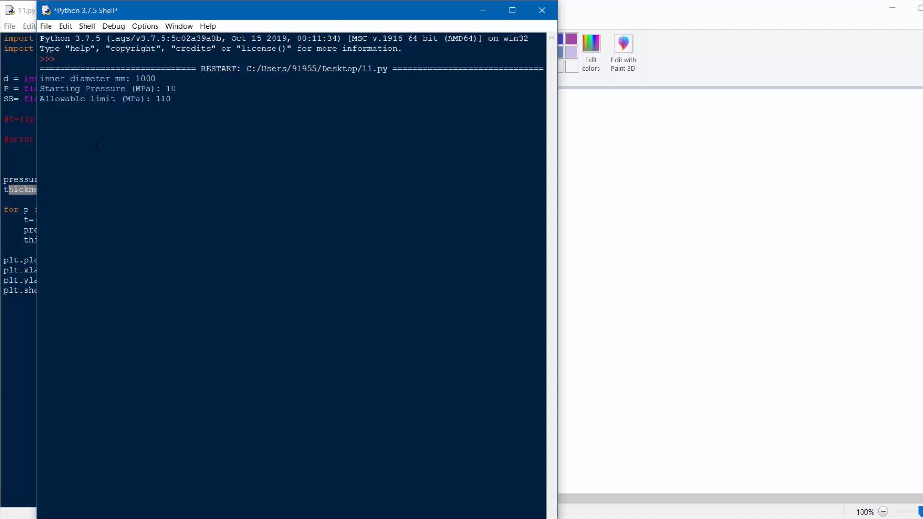
pyautogui.press('Return')
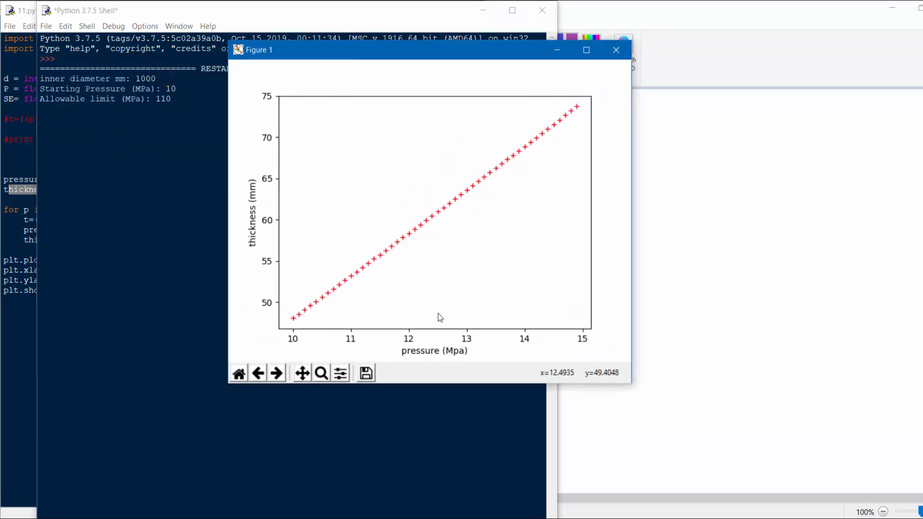
pyautogui.moveTo(416, 328)
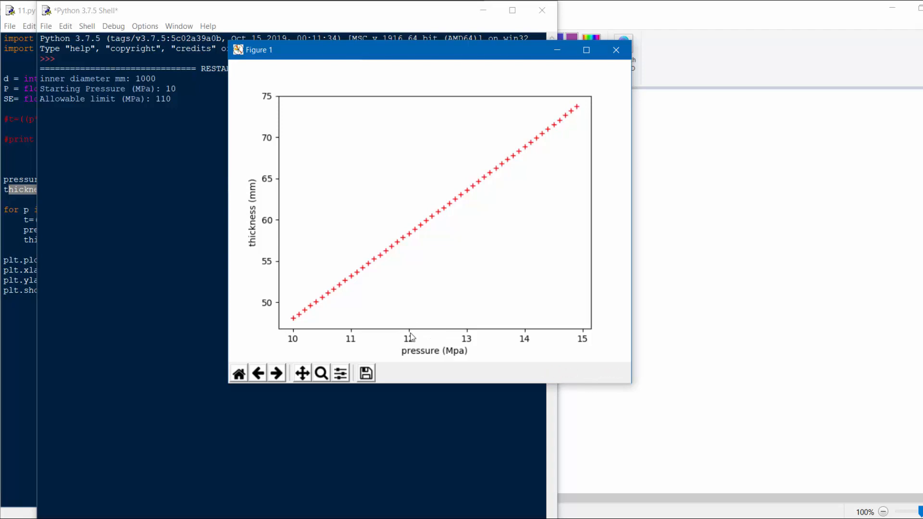
pyautogui.moveTo(393, 249)
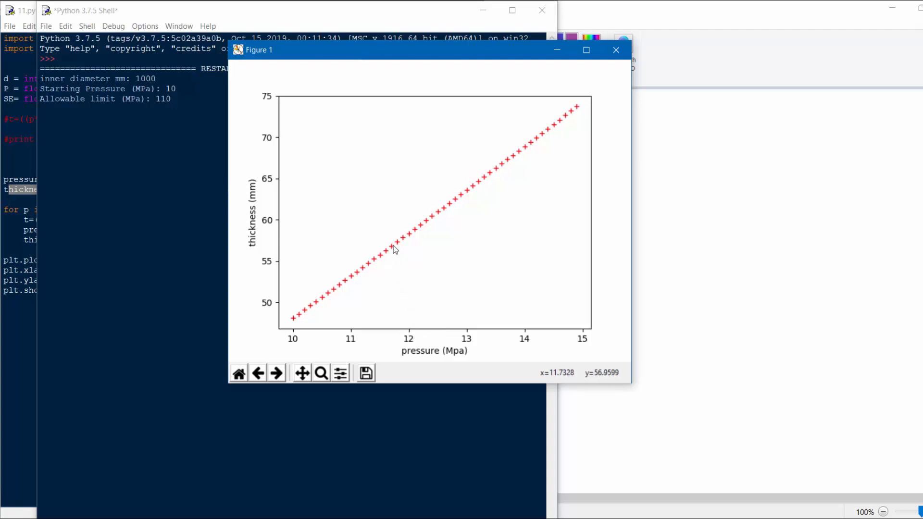
pyautogui.moveTo(403, 243)
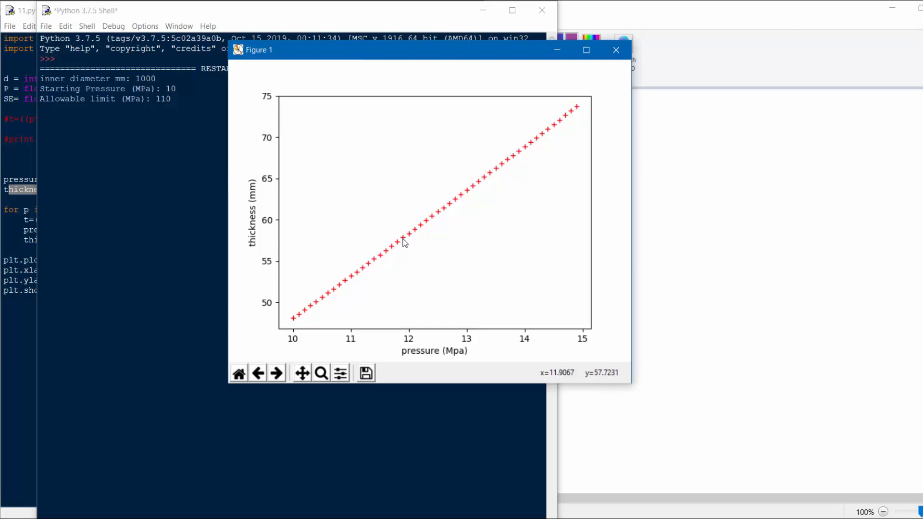
pyautogui.moveTo(542, 175)
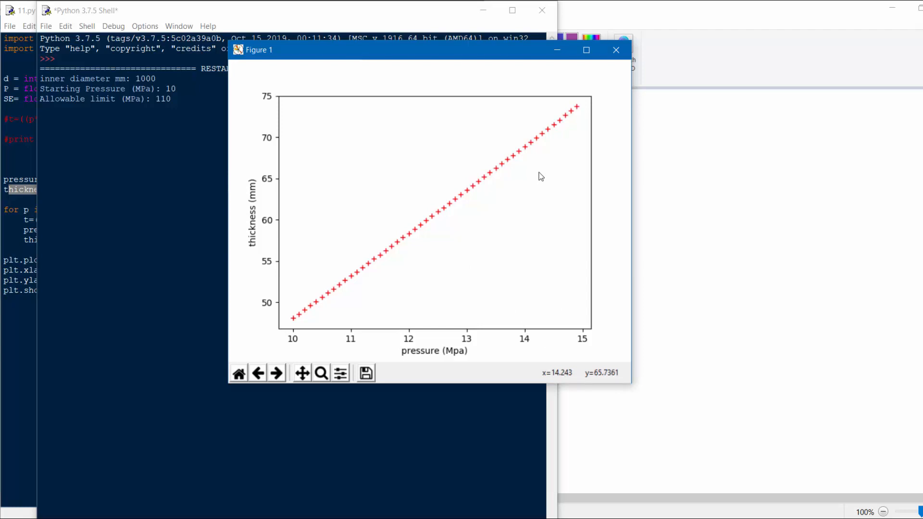
pyautogui.moveTo(288, 148)
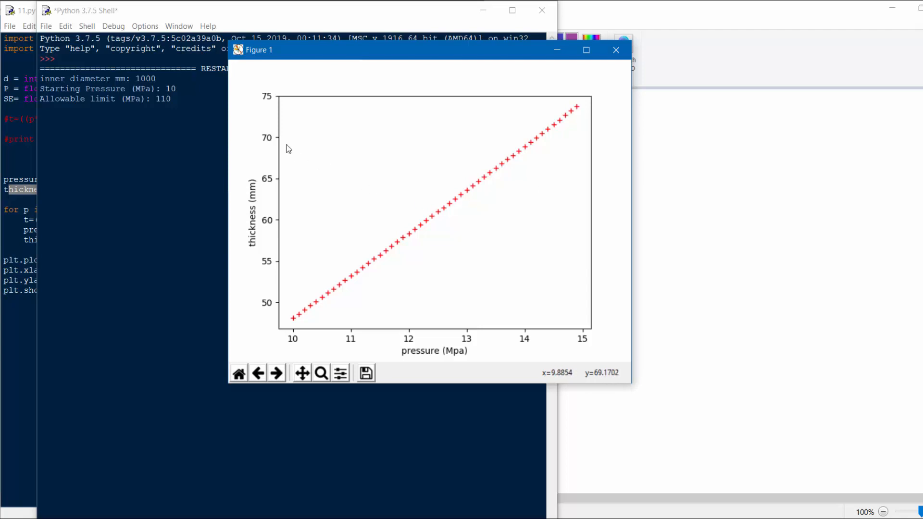
pyautogui.moveTo(248, 228)
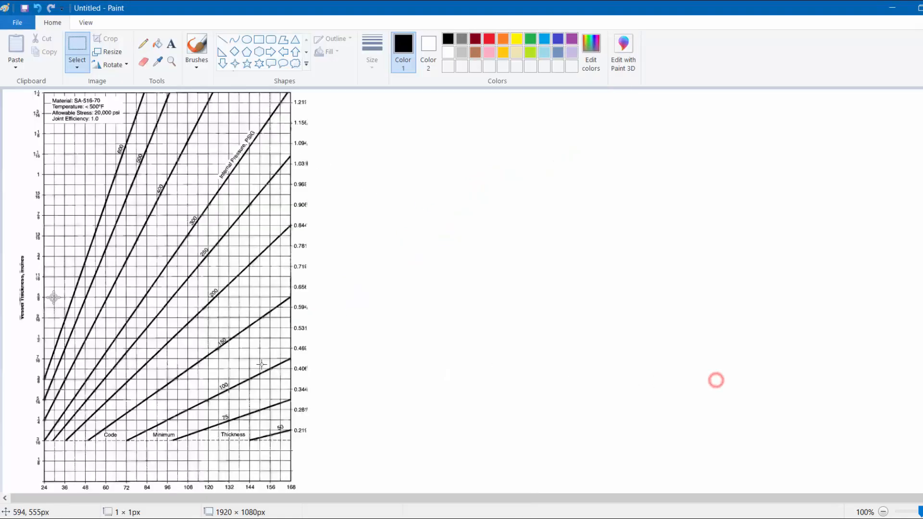
# - Select a rectangular region beside the chart's right-hand thickness scale
pyautogui.scroll(-3)
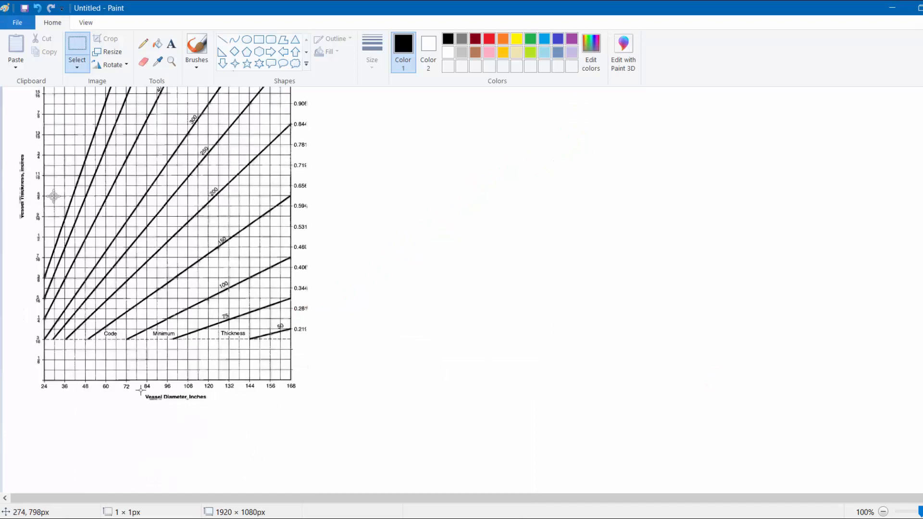
pyautogui.moveTo(417, 218)
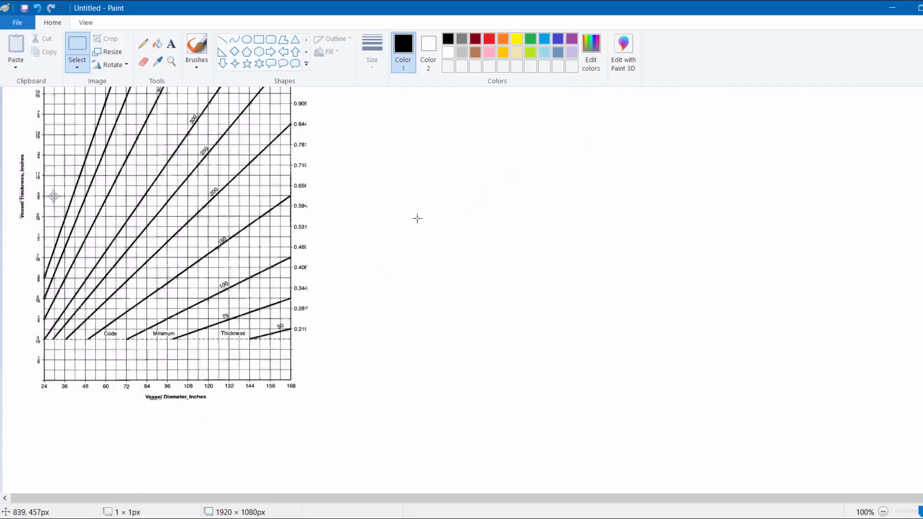
pyautogui.moveTo(301, 158); pyautogui.dragTo(374, 384)
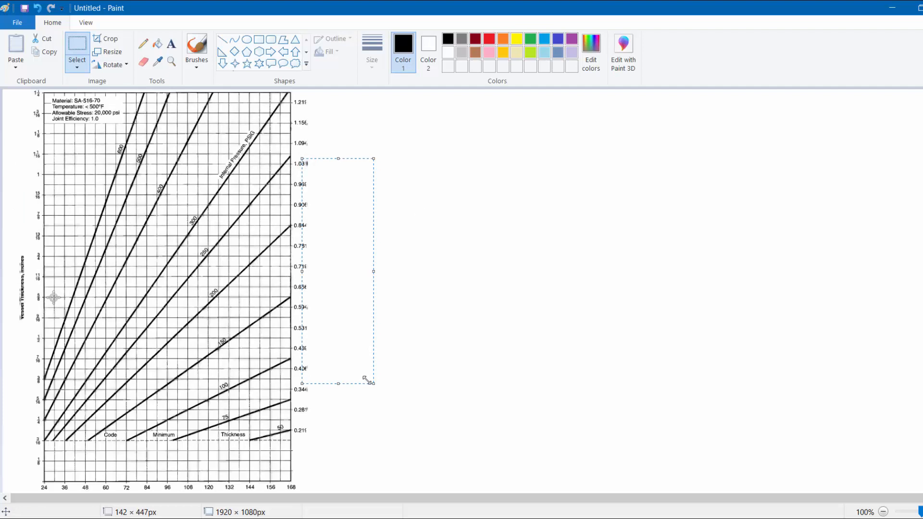
pyautogui.scroll(-3)
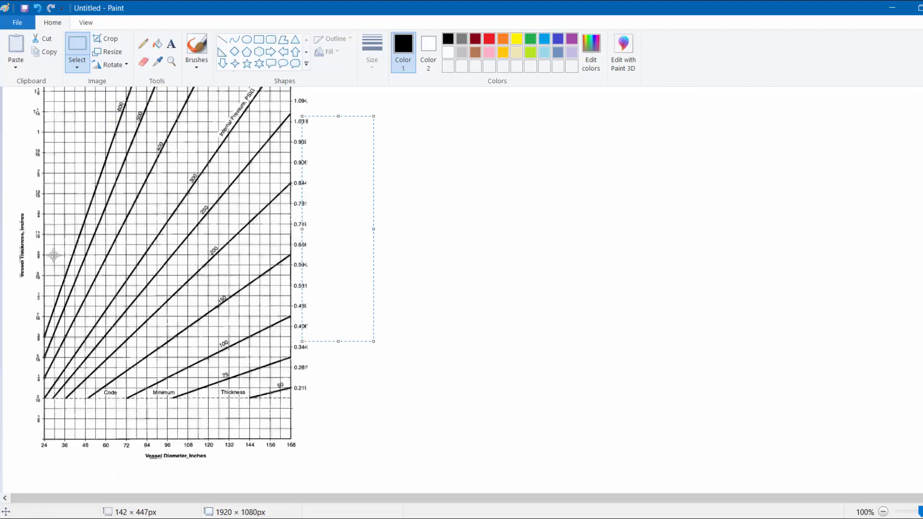
pyautogui.moveTo(347, 406)
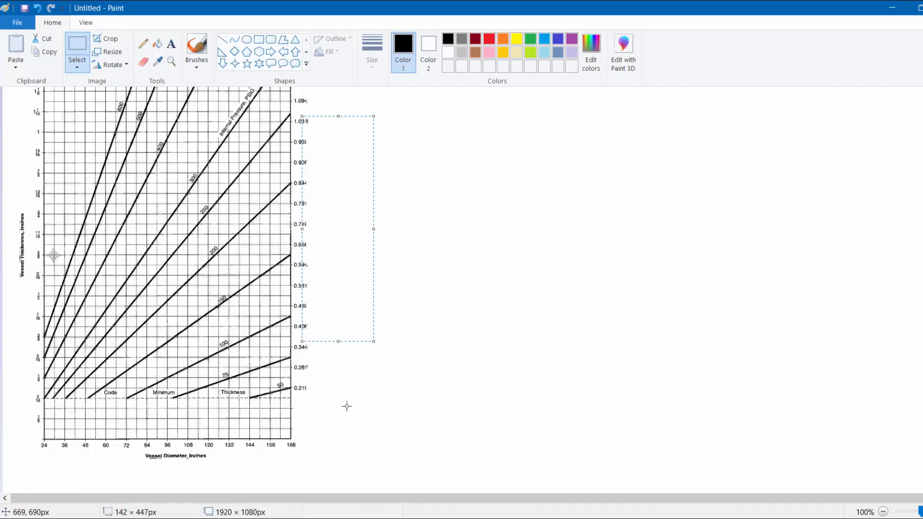
pyautogui.moveTo(234, 306)
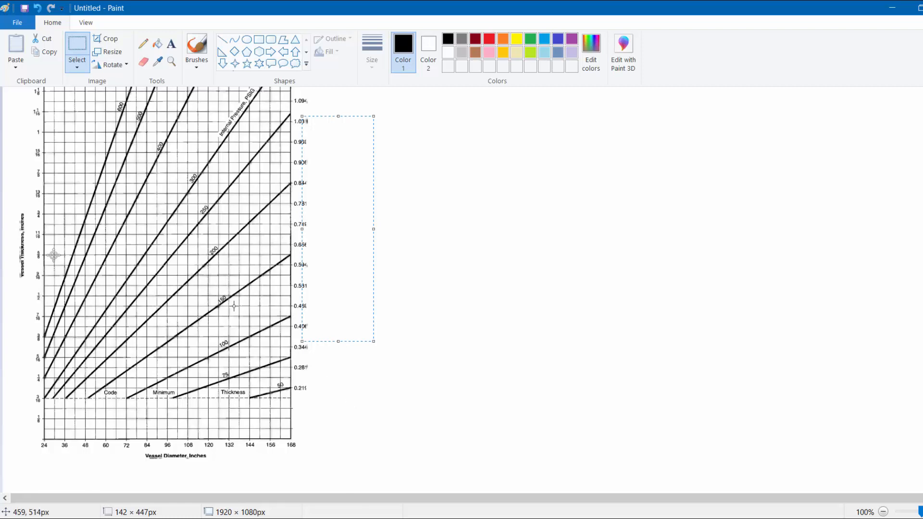